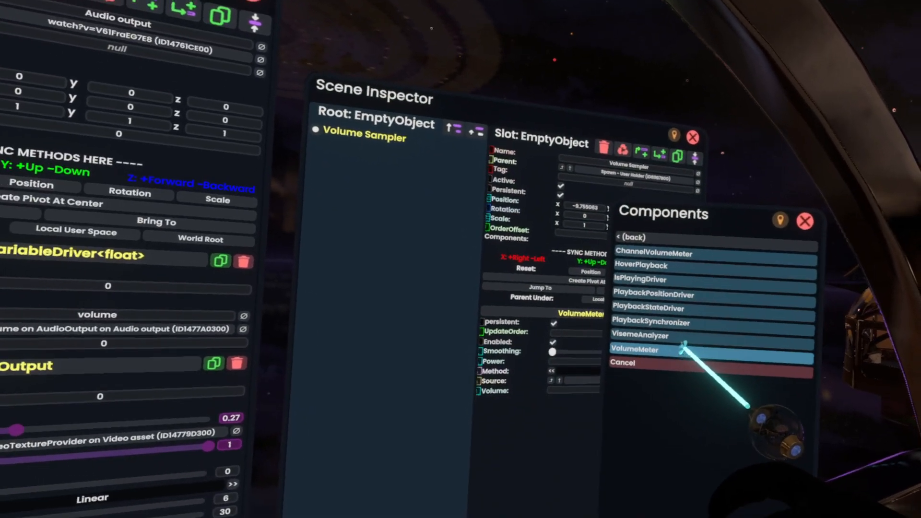
Attach a VolumeMeter component to the Volume Sampler slot.
{"action": "left_click", "coordinate": [633, 350]}
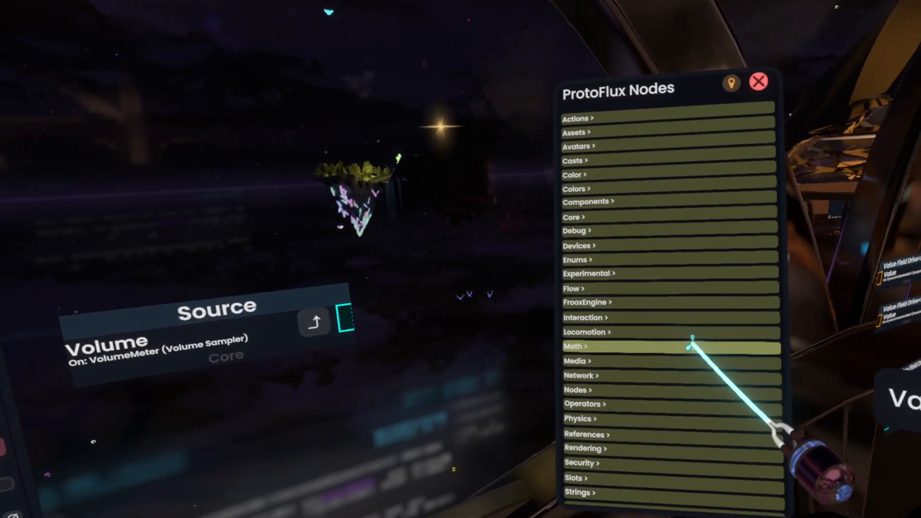
Spawn a Mul node from the Math category to multiply the Volume output.
{"action": "left_click", "coordinate": [573, 346]}
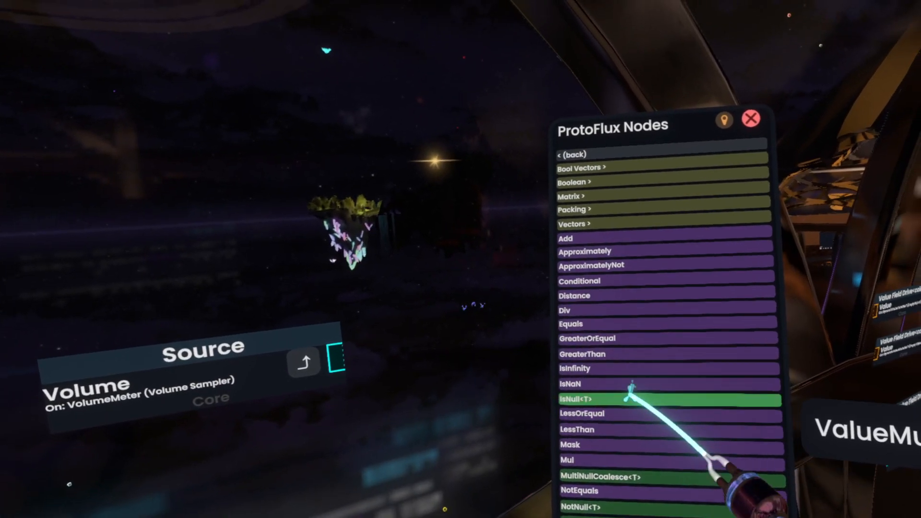
{"action": "left_click", "coordinate": [568, 460]}
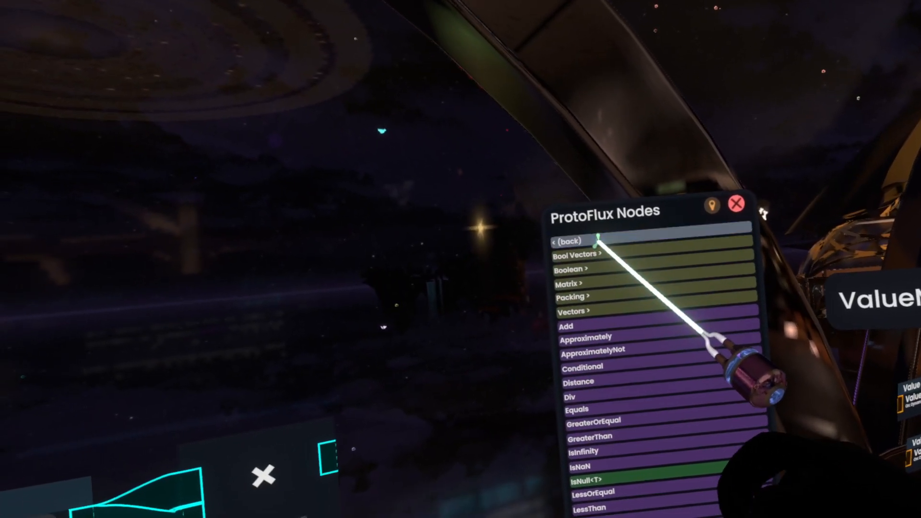
Spawn a ValueInput<colorX> node from the inputs category.
{"action": "left_click", "coordinate": [575, 242]}
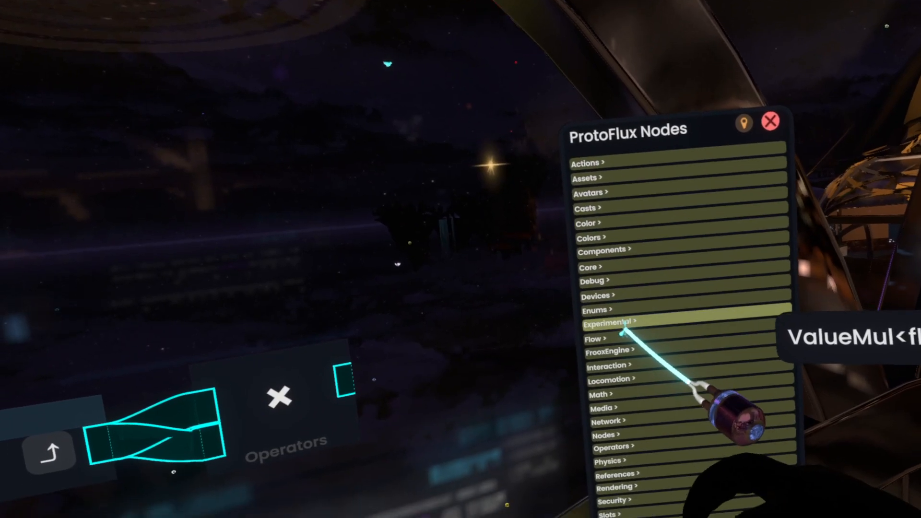
{"action": "left_click", "coordinate": [608, 322]}
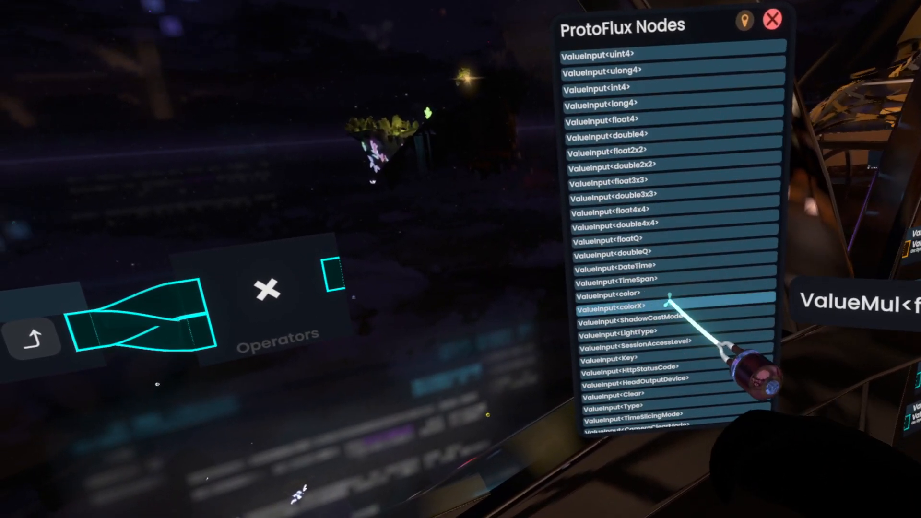
{"action": "left_click", "coordinate": [612, 307]}
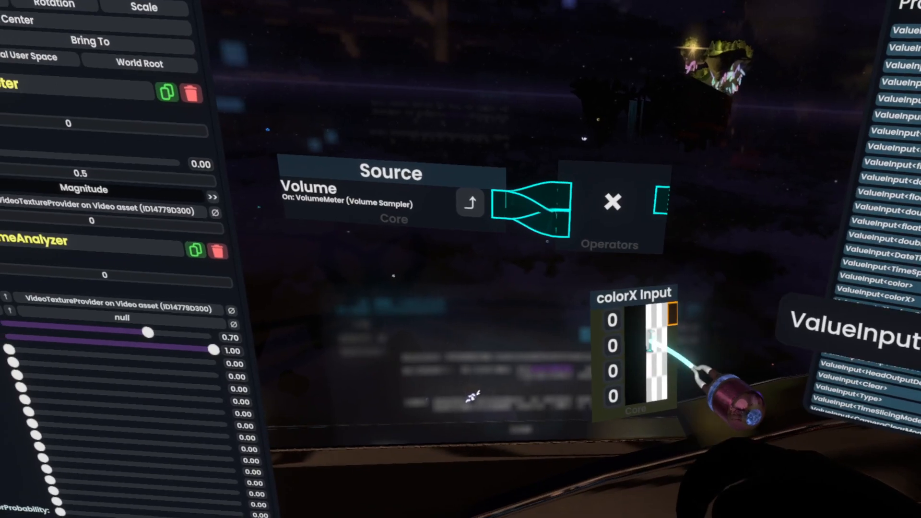